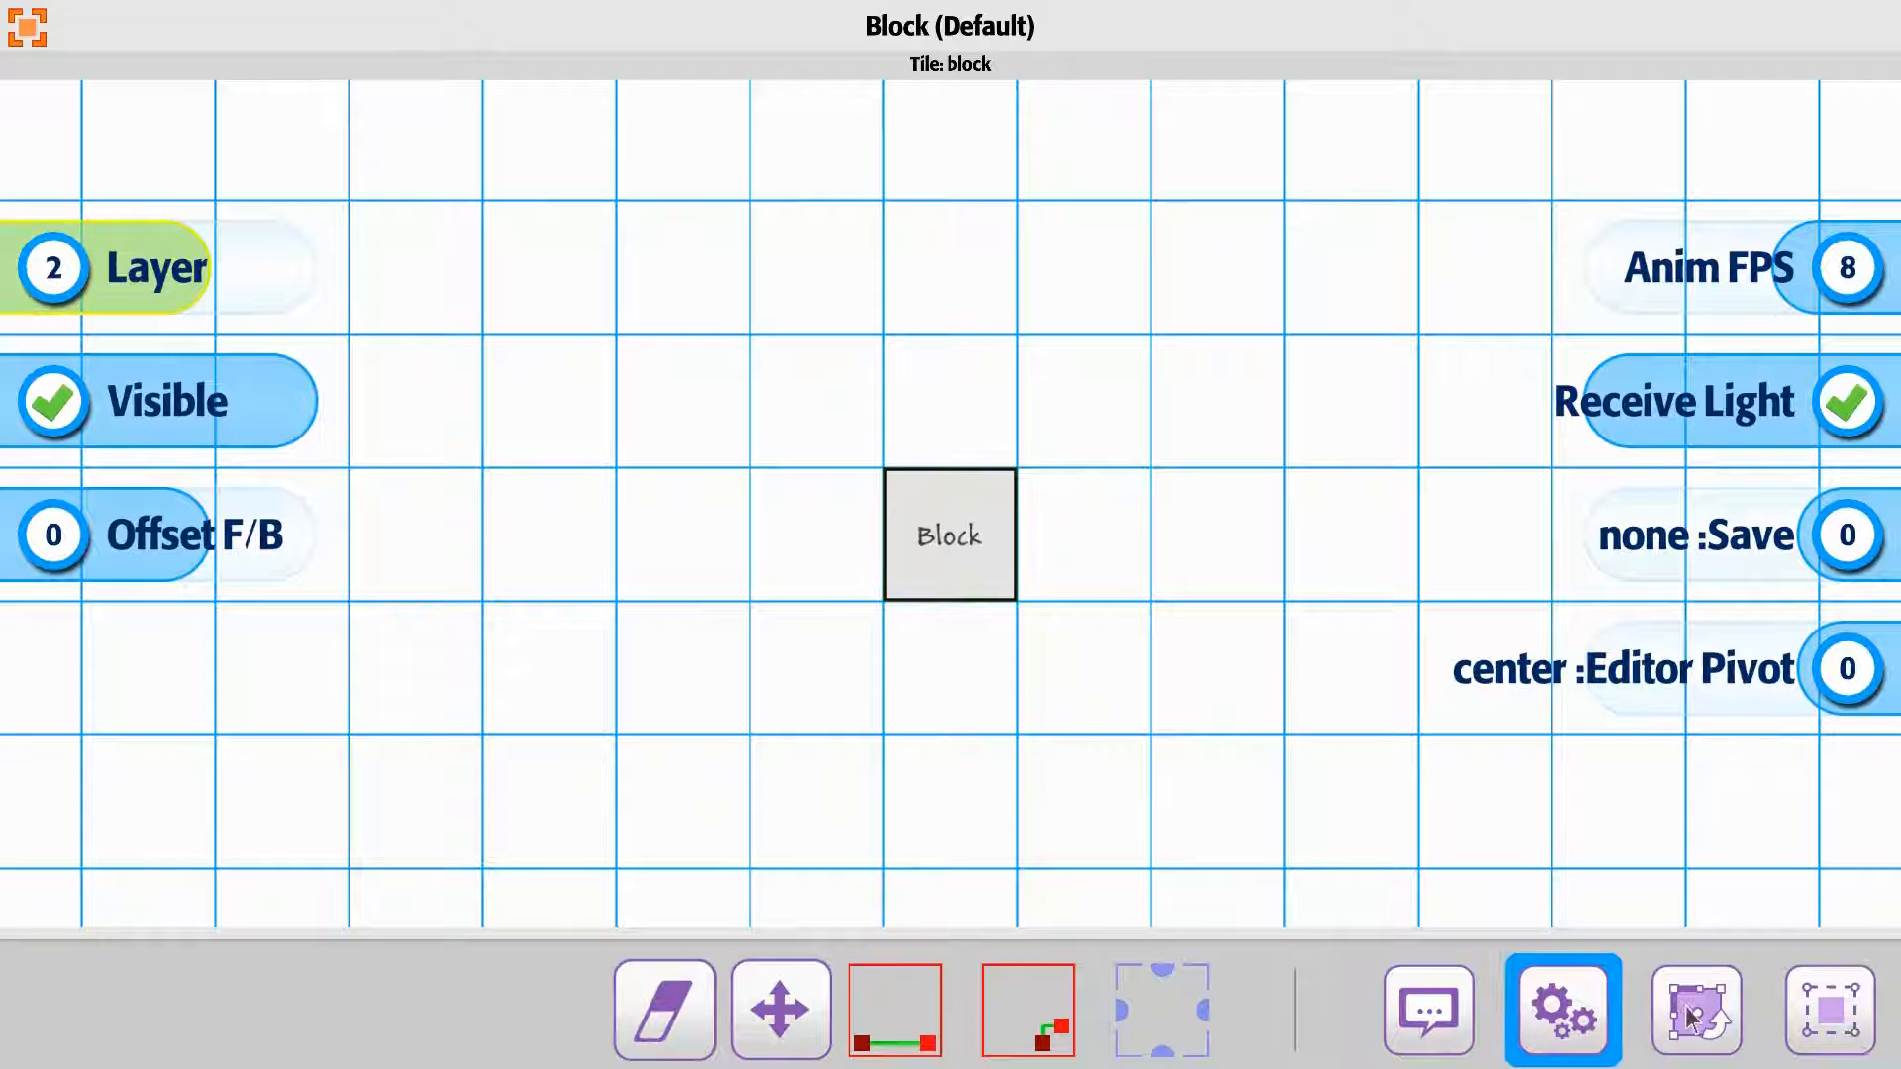
- Show the Block tile's Collider settings, collision on while holding
click(1651, 1008)
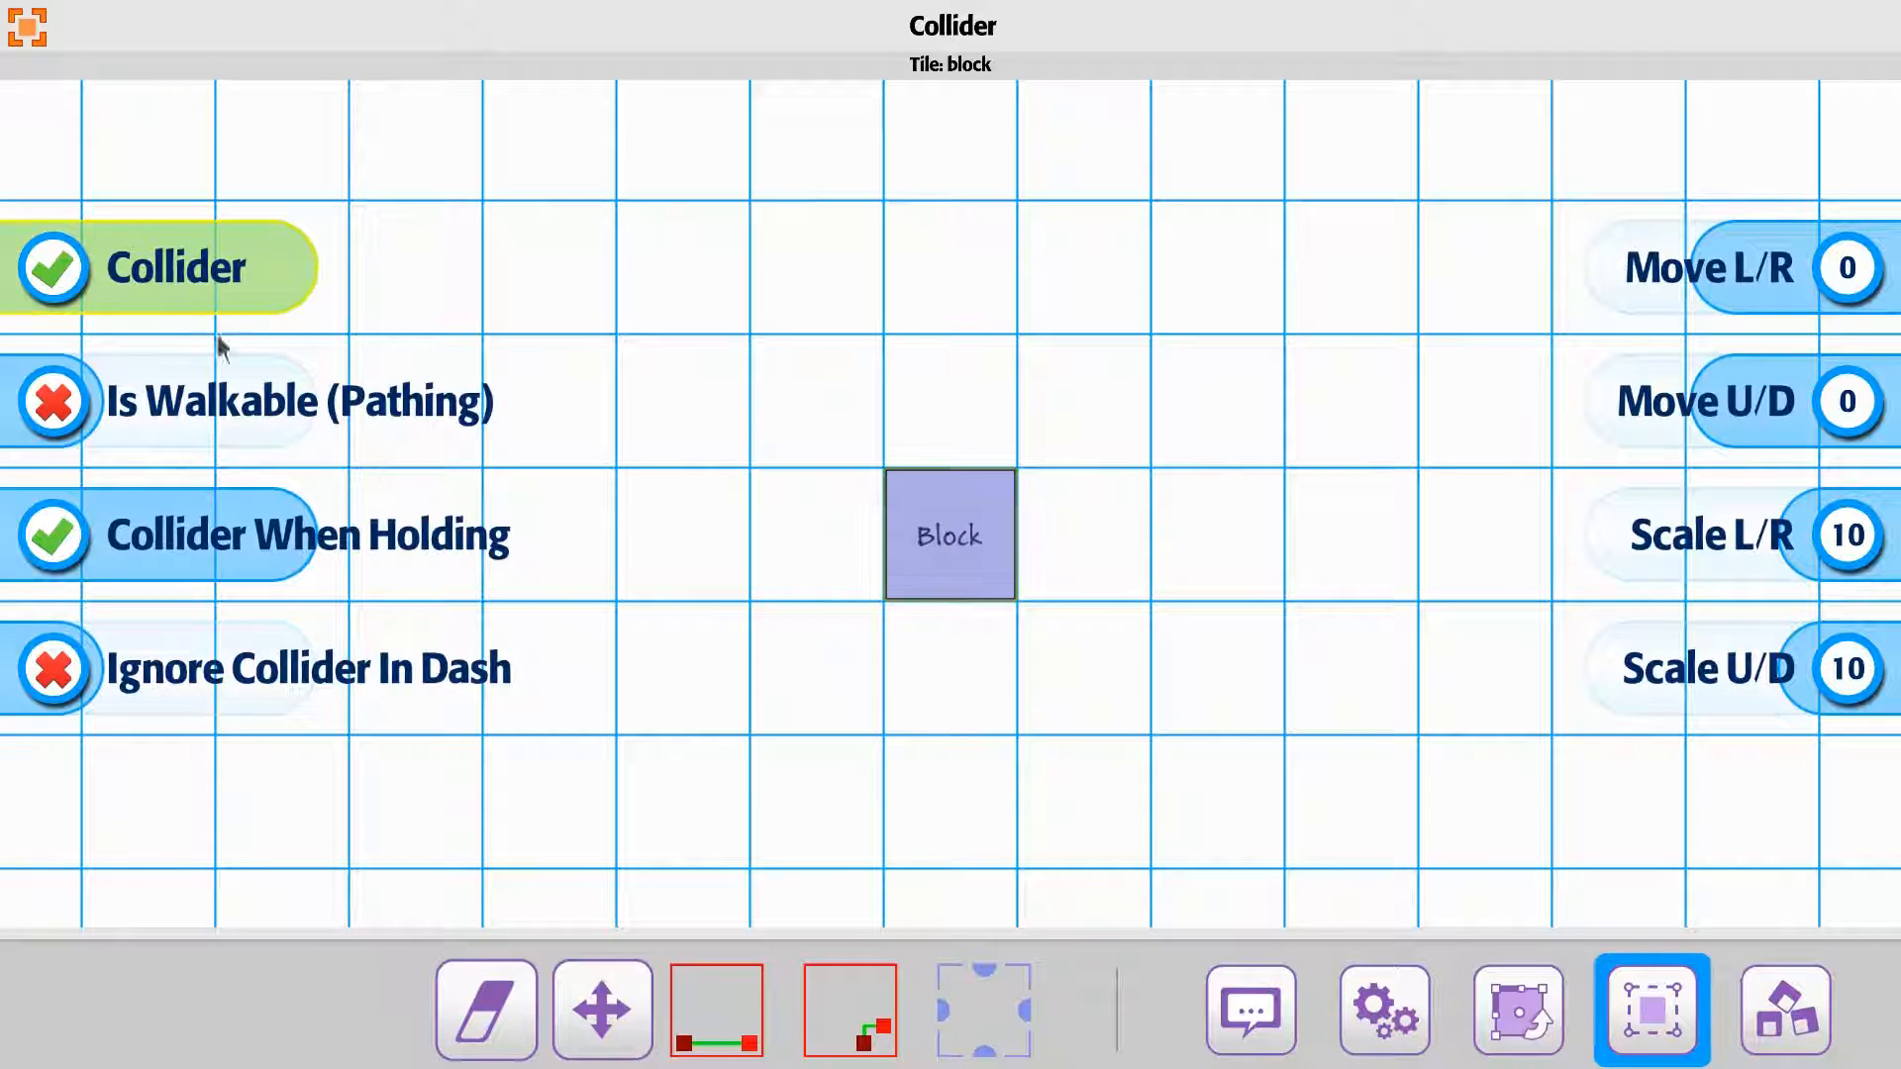
mouse_move(53, 267)
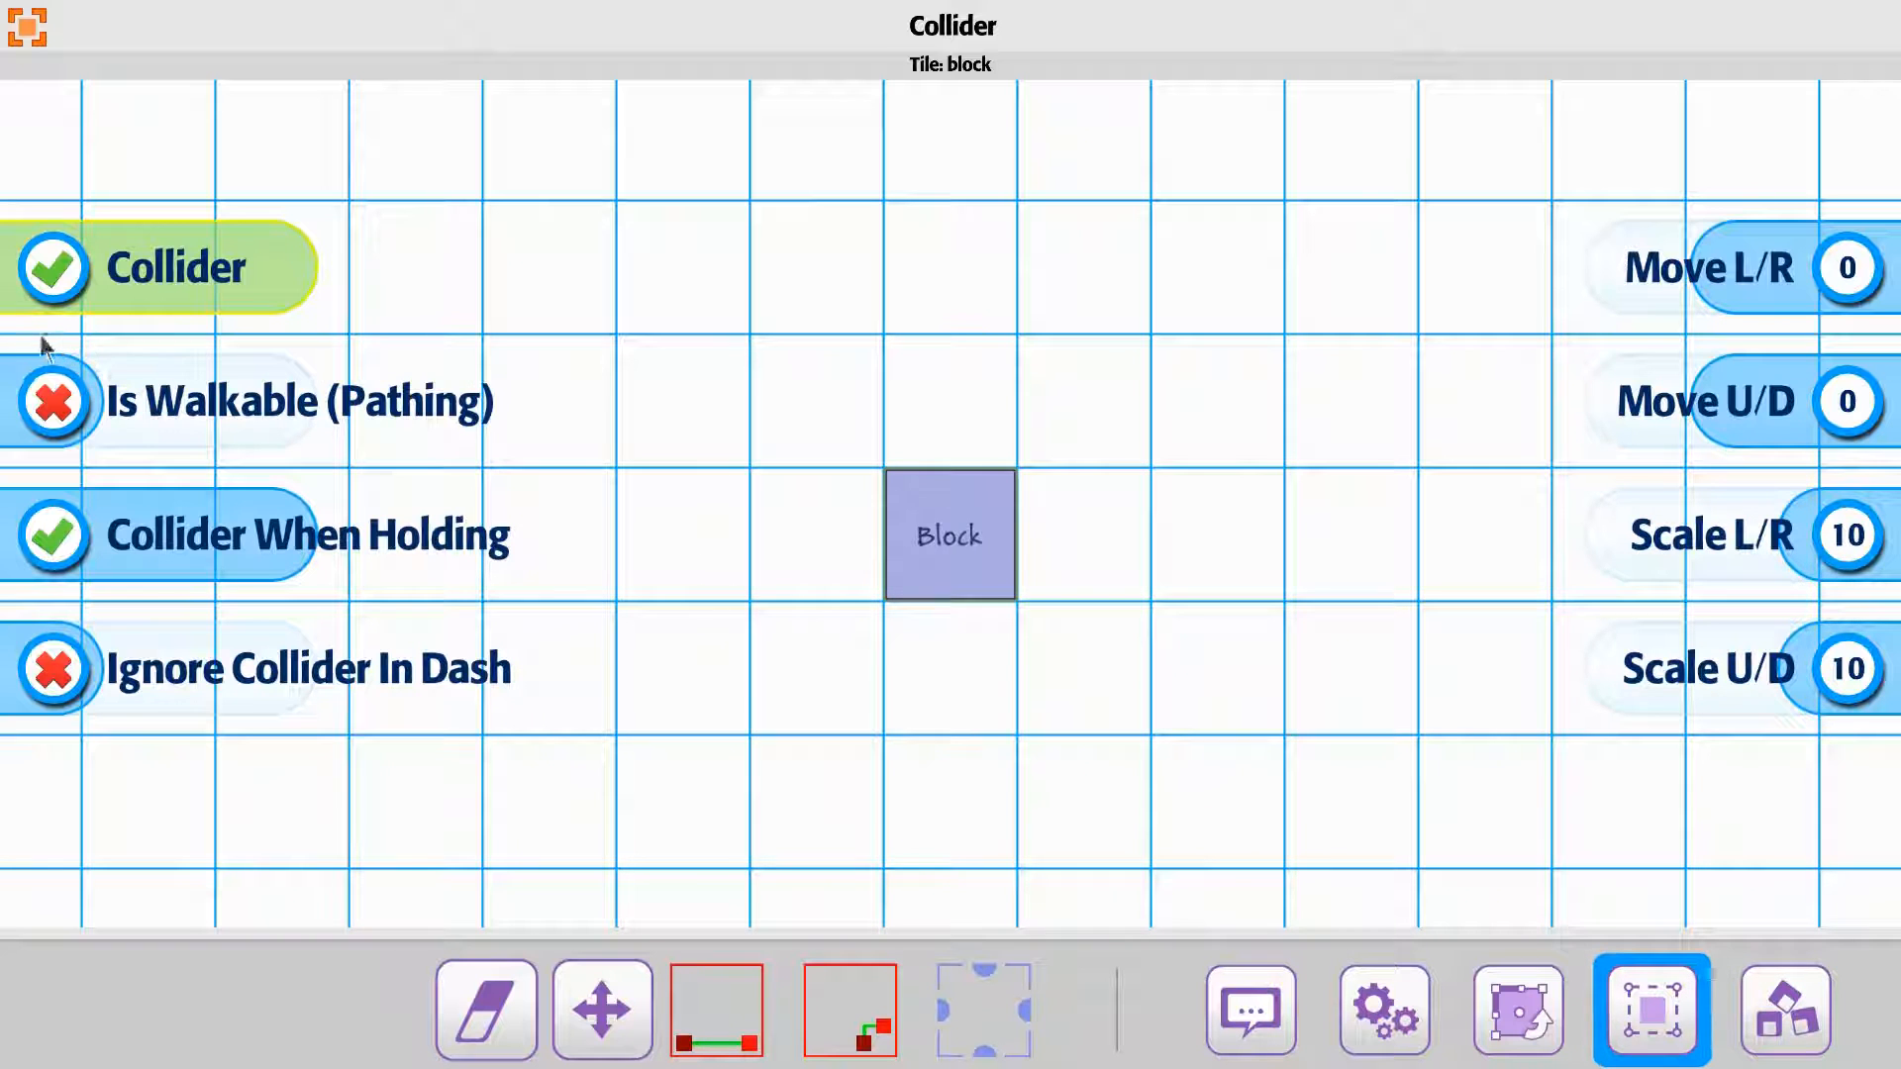
mouse_move(338, 345)
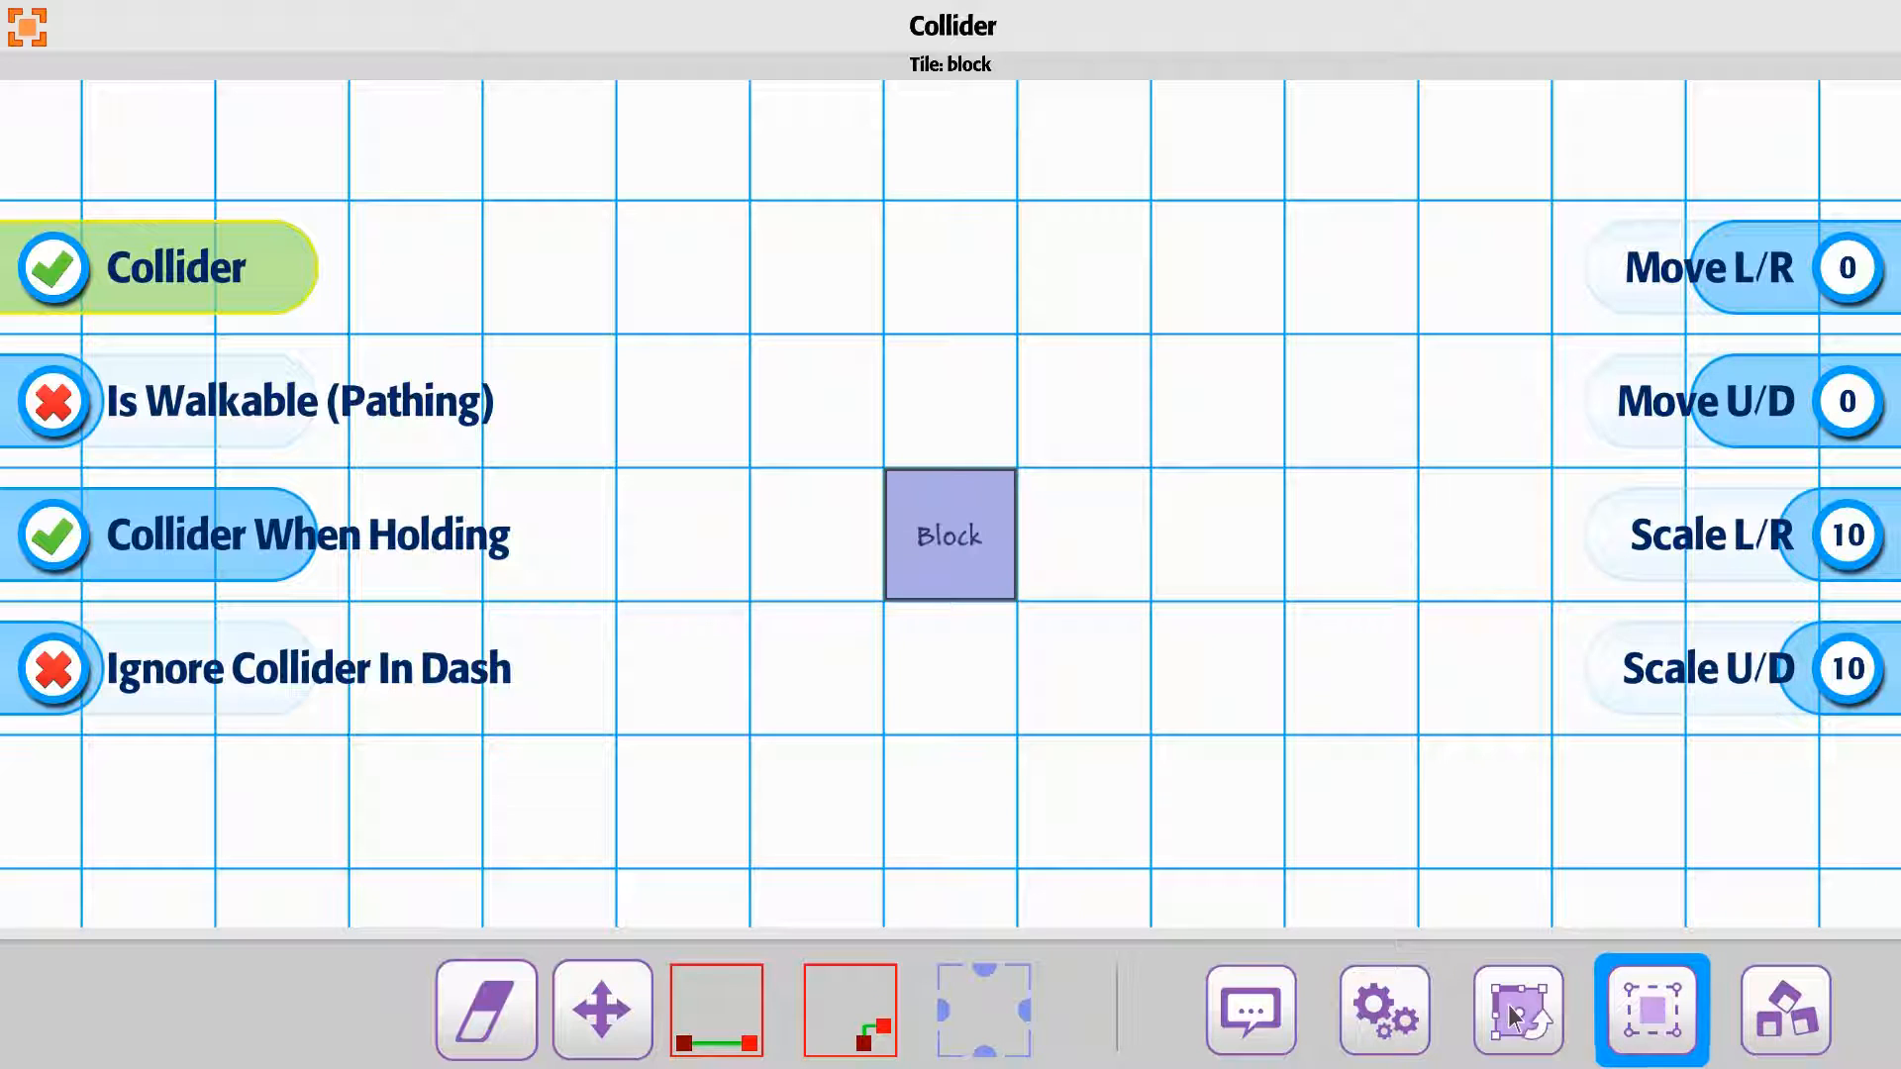
- Return to the level and place a yellow Light above-right of the Block
click(1384, 1010)
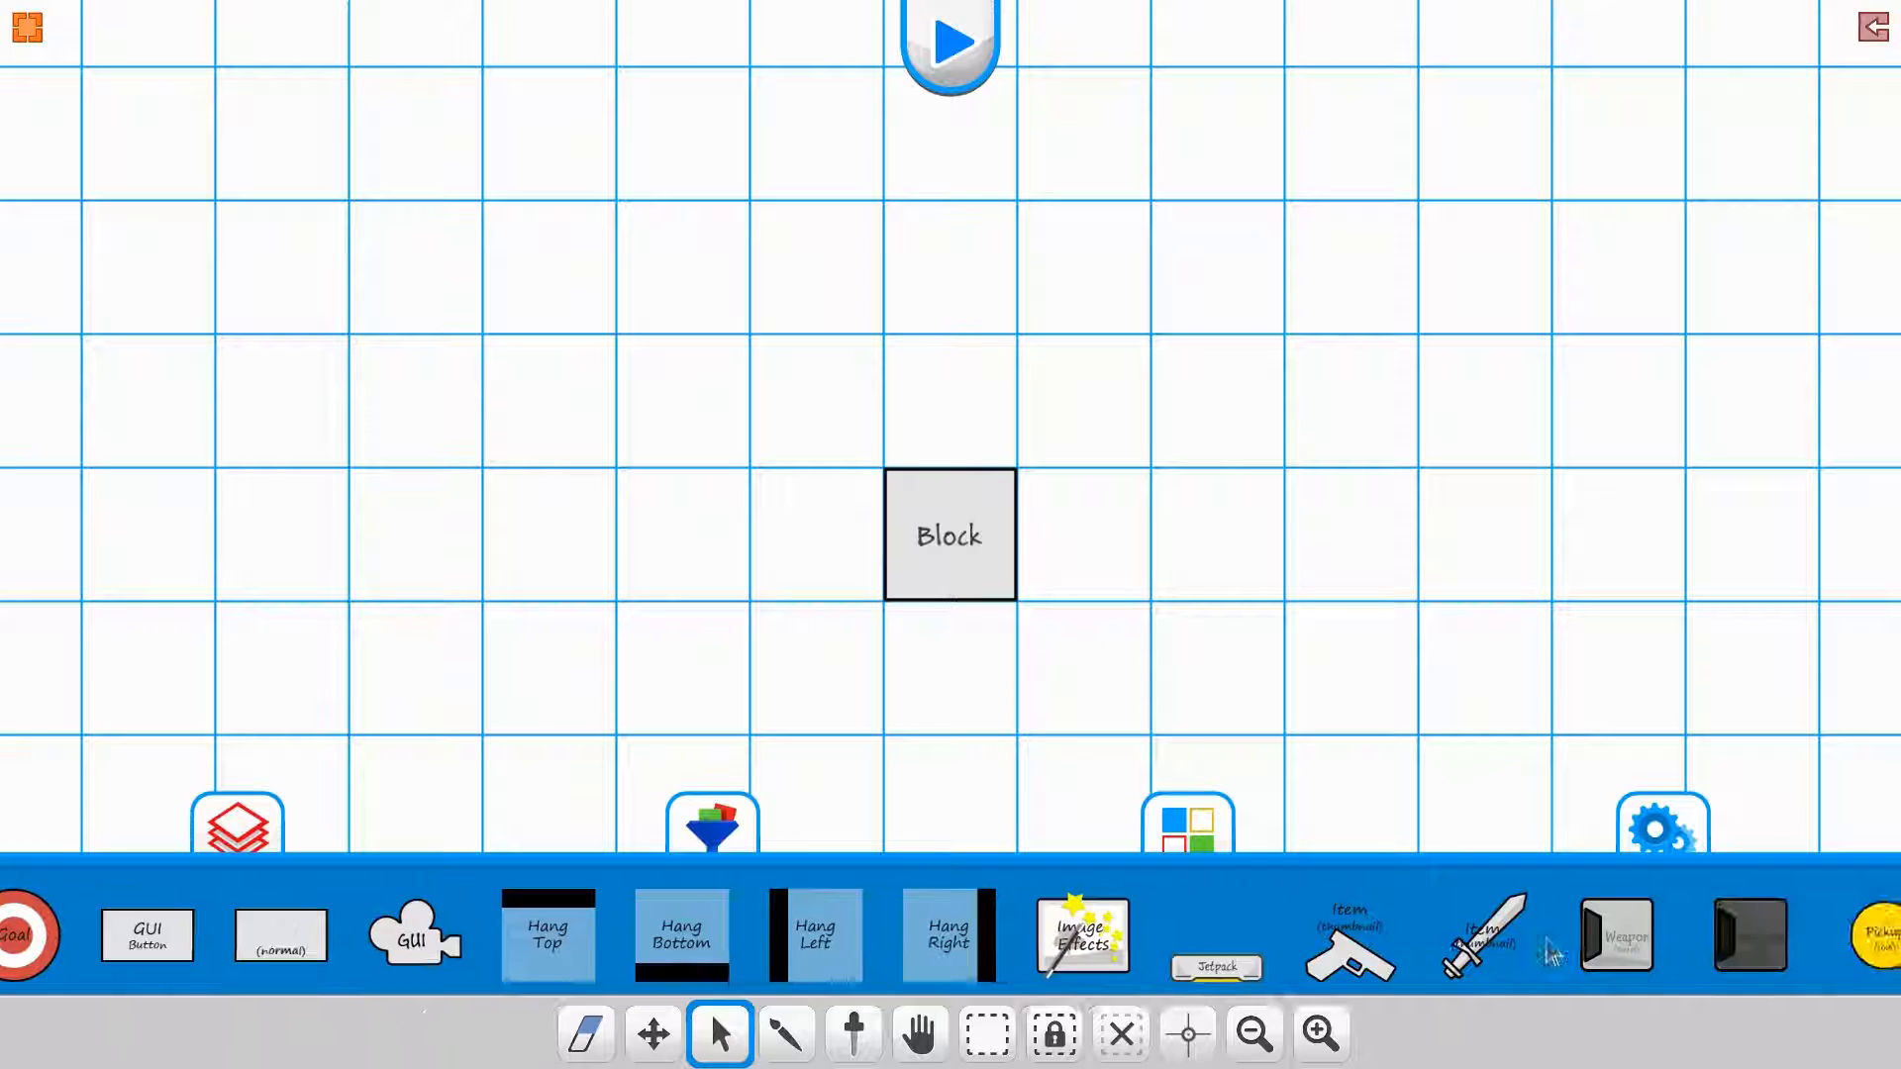
scroll(right, 3)
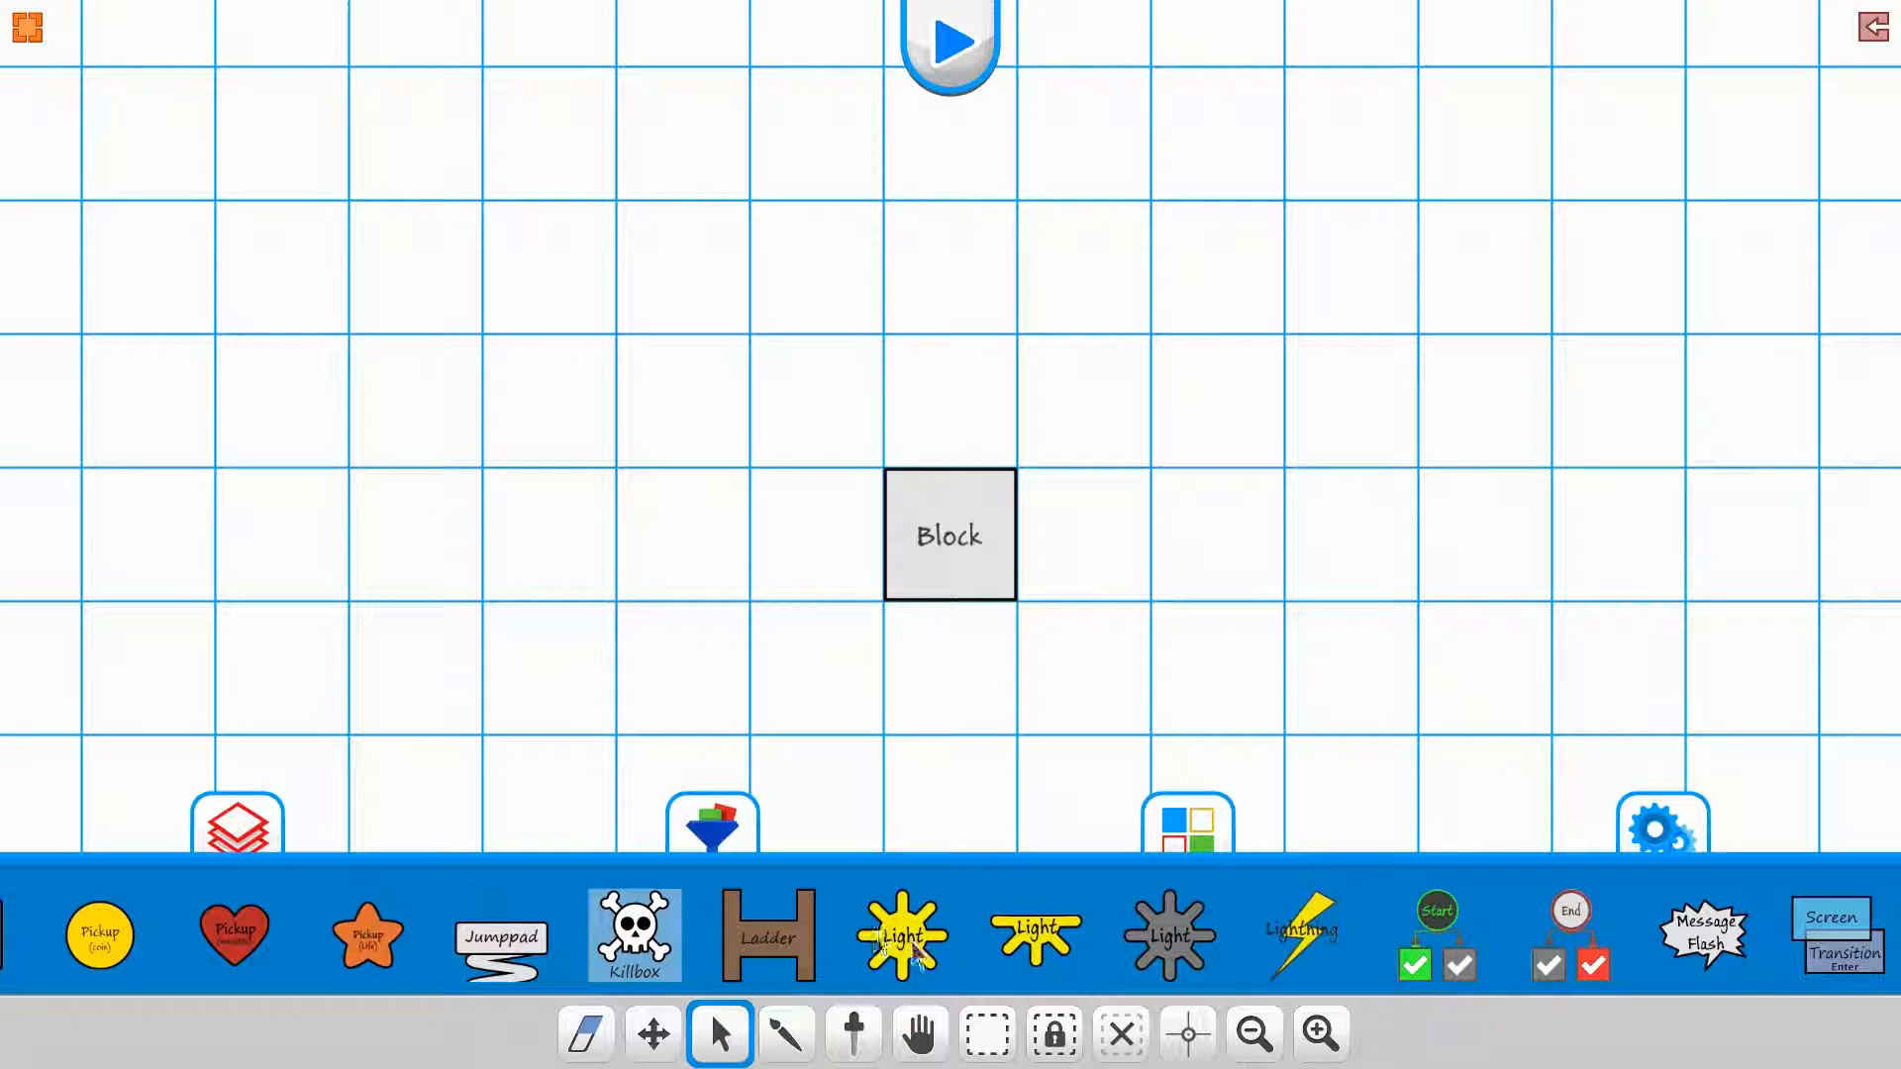
click(901, 934)
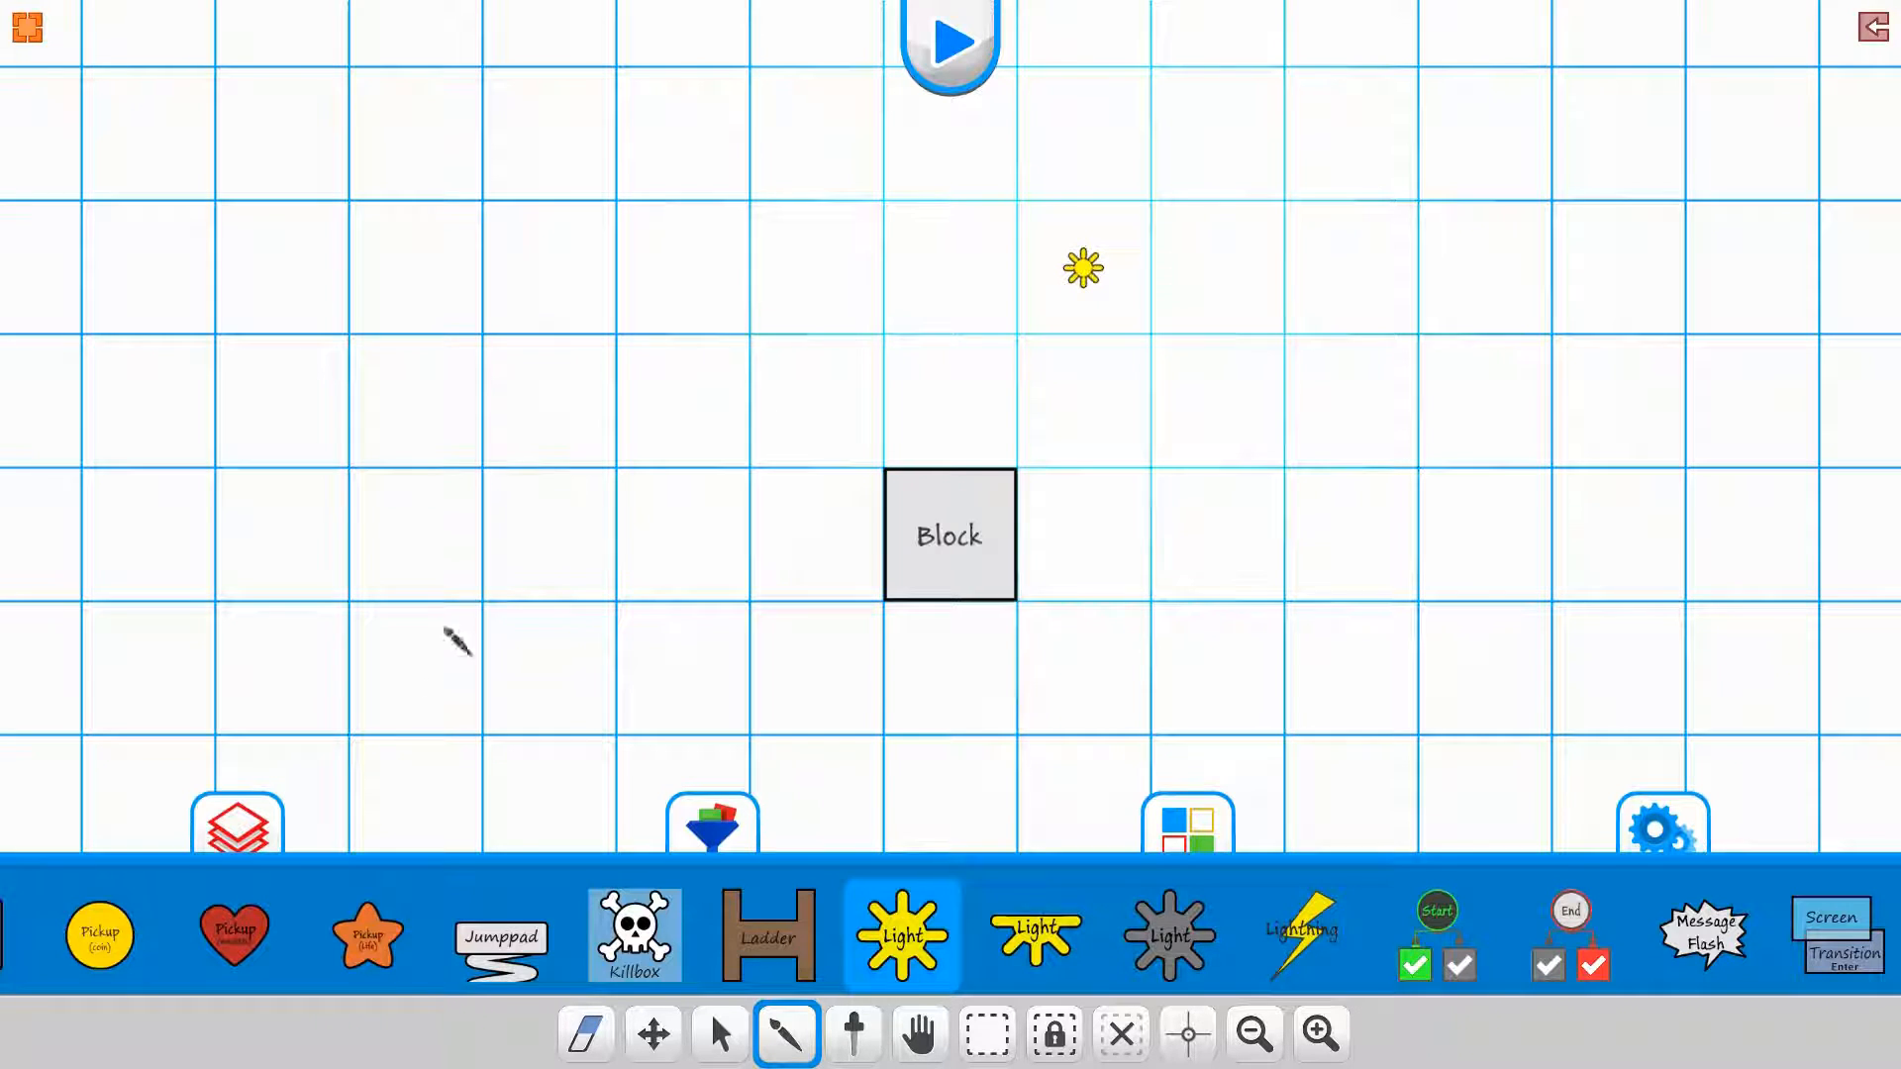
- Apply the blue background and try the light below, beside and above the Block with the move tool
scroll(left, 3)
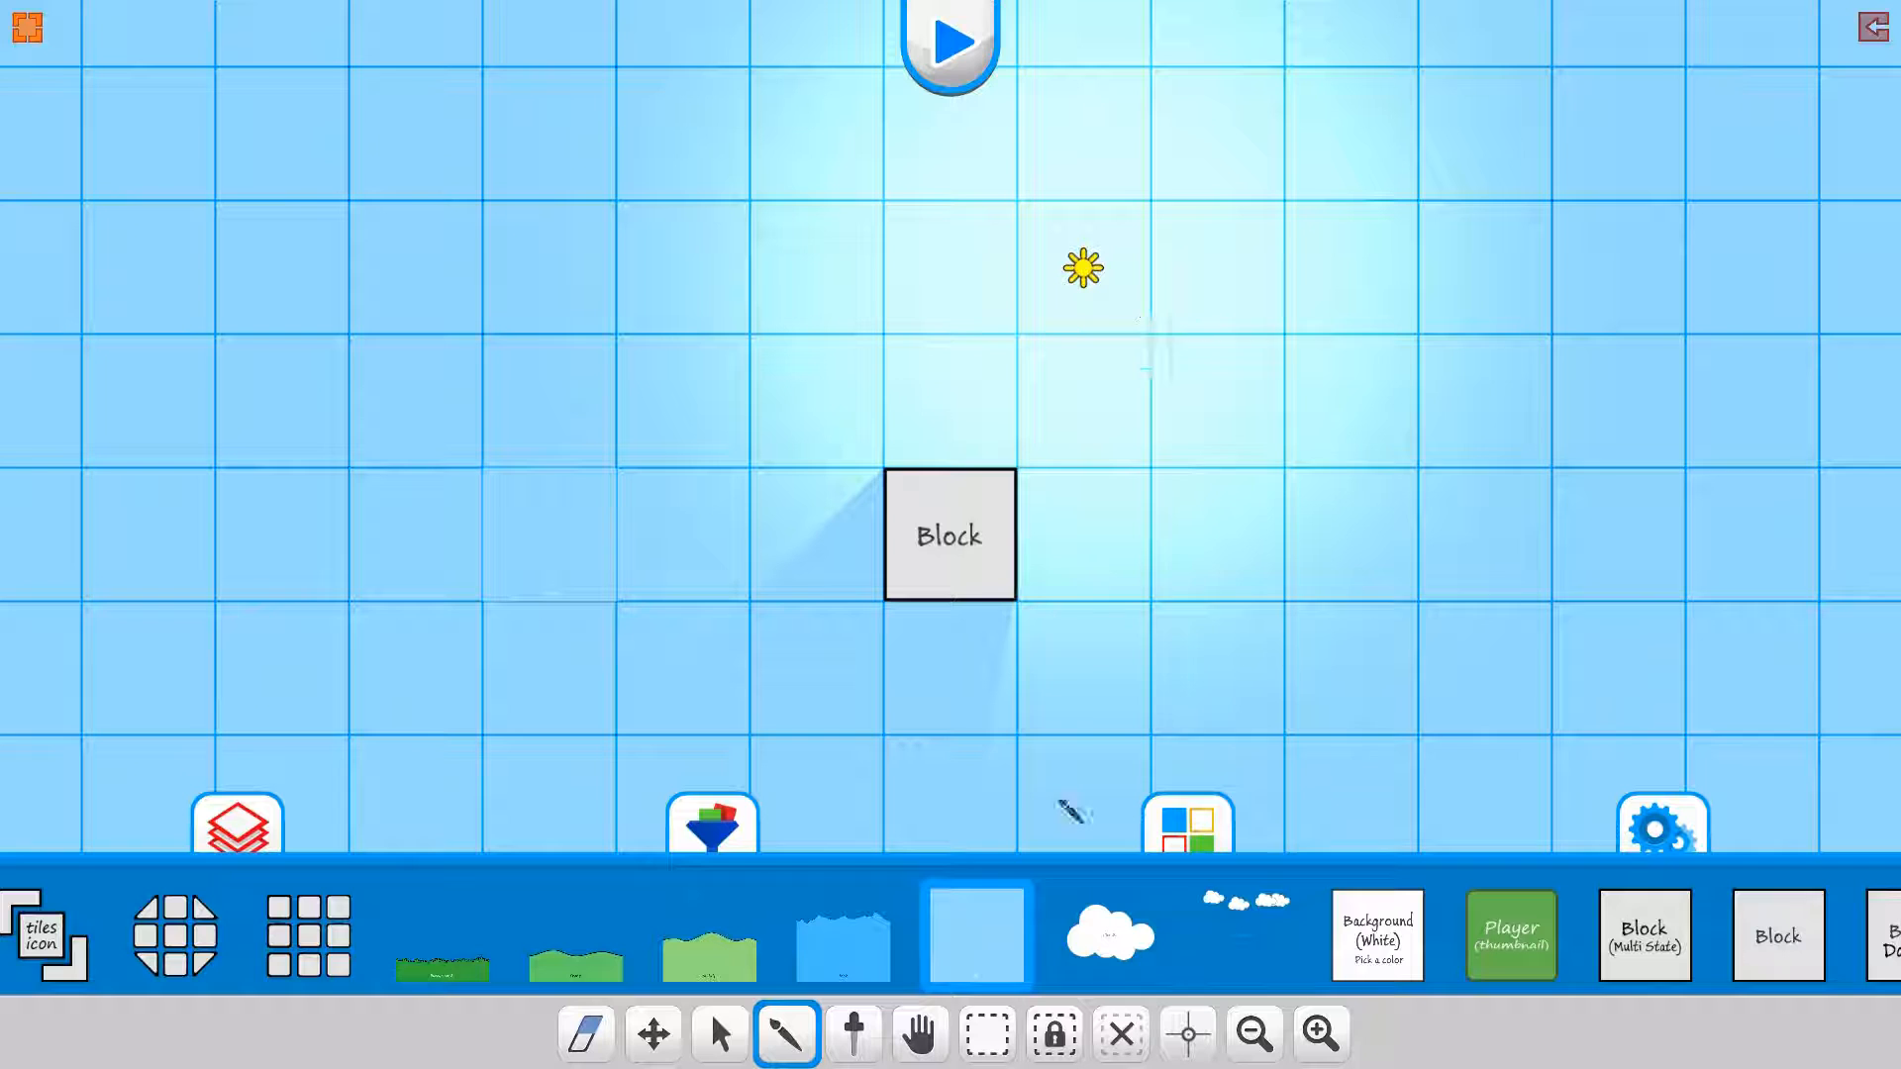
click(918, 1034)
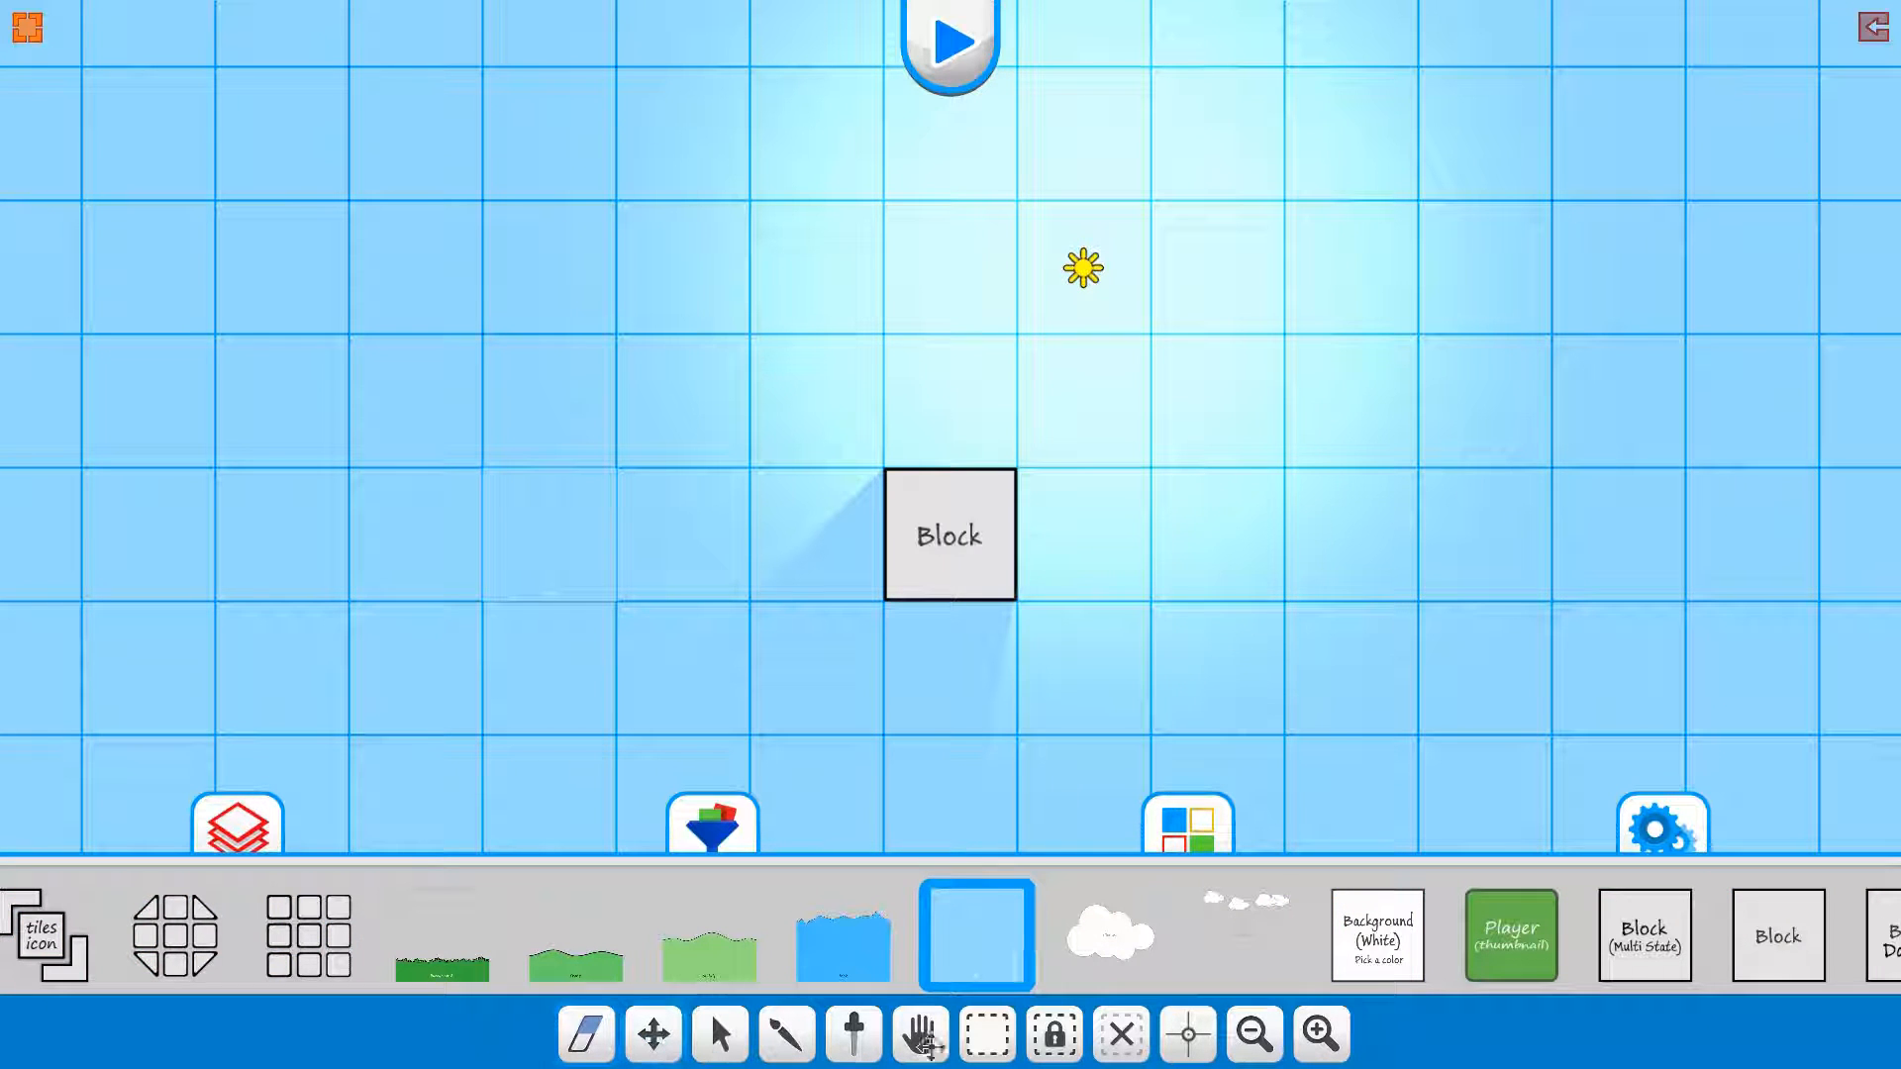
drag(1079, 268, 1079, 669)
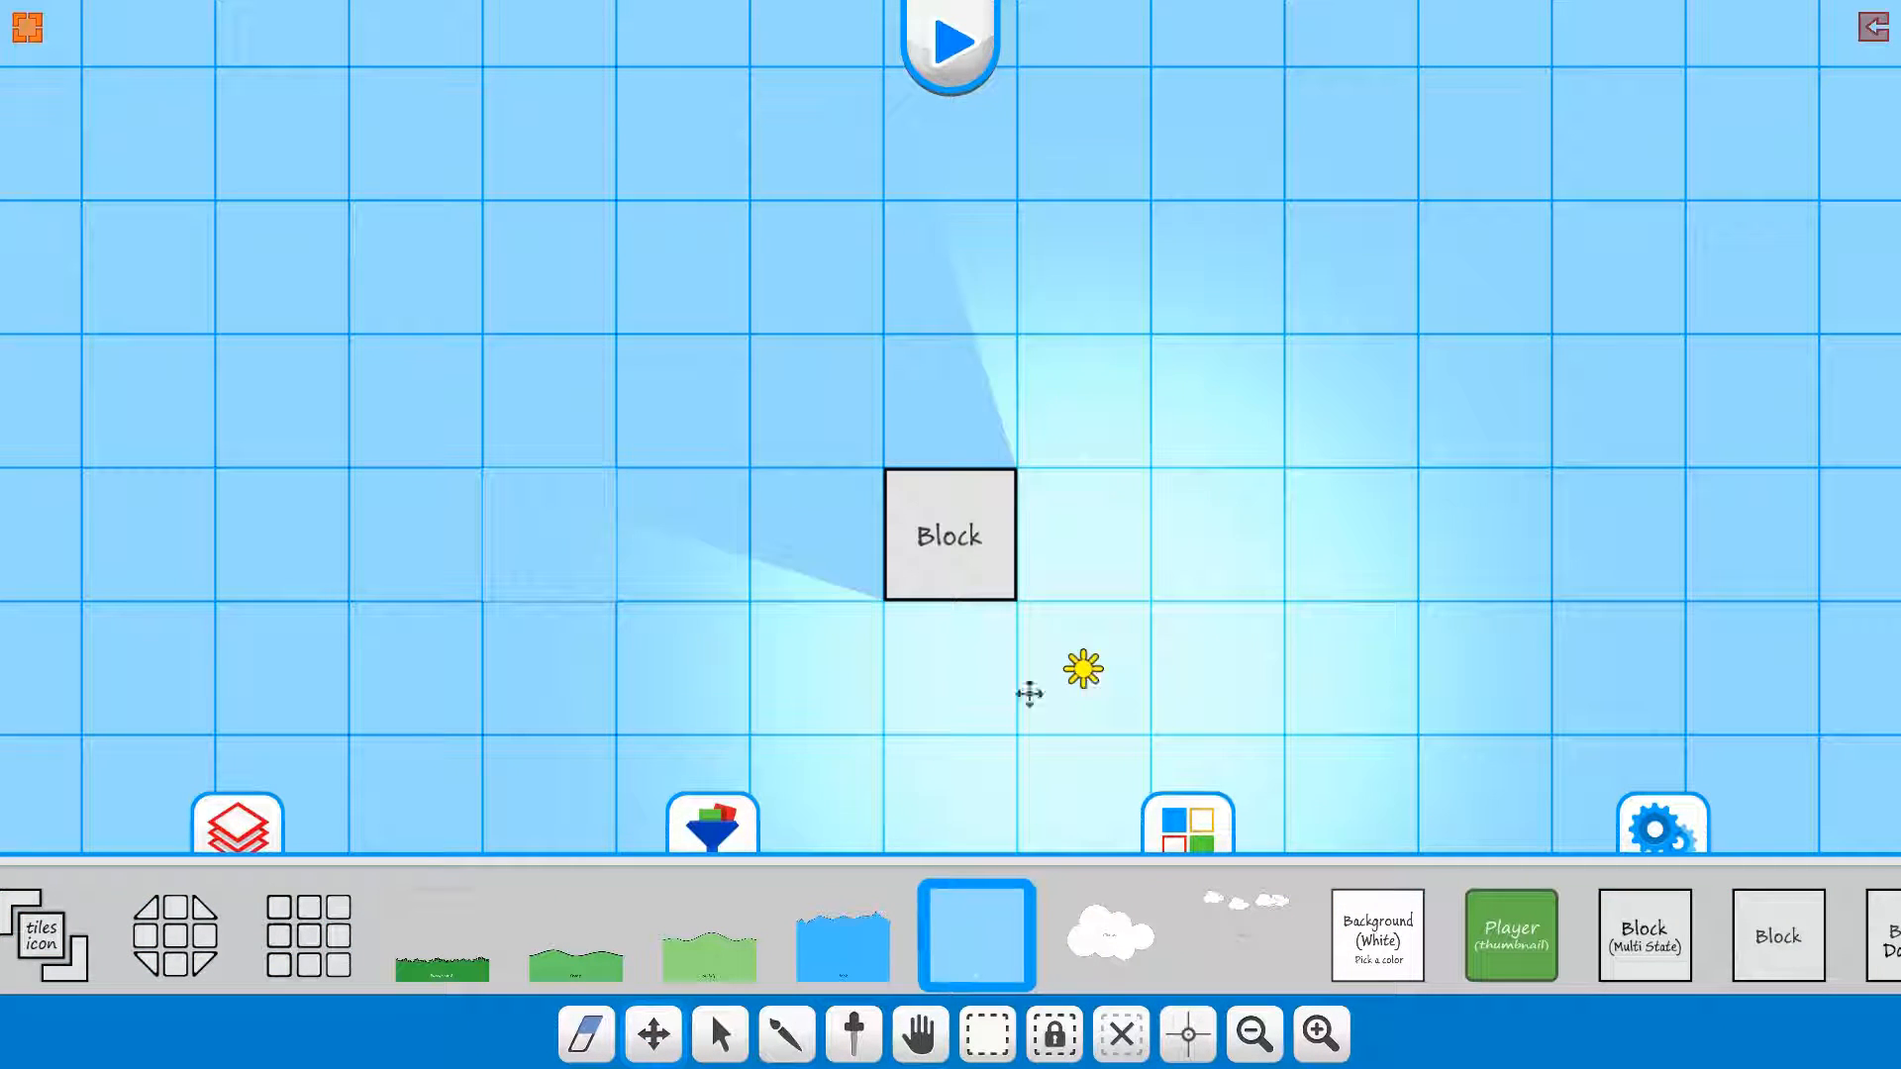
drag(1083, 667, 1079, 400)
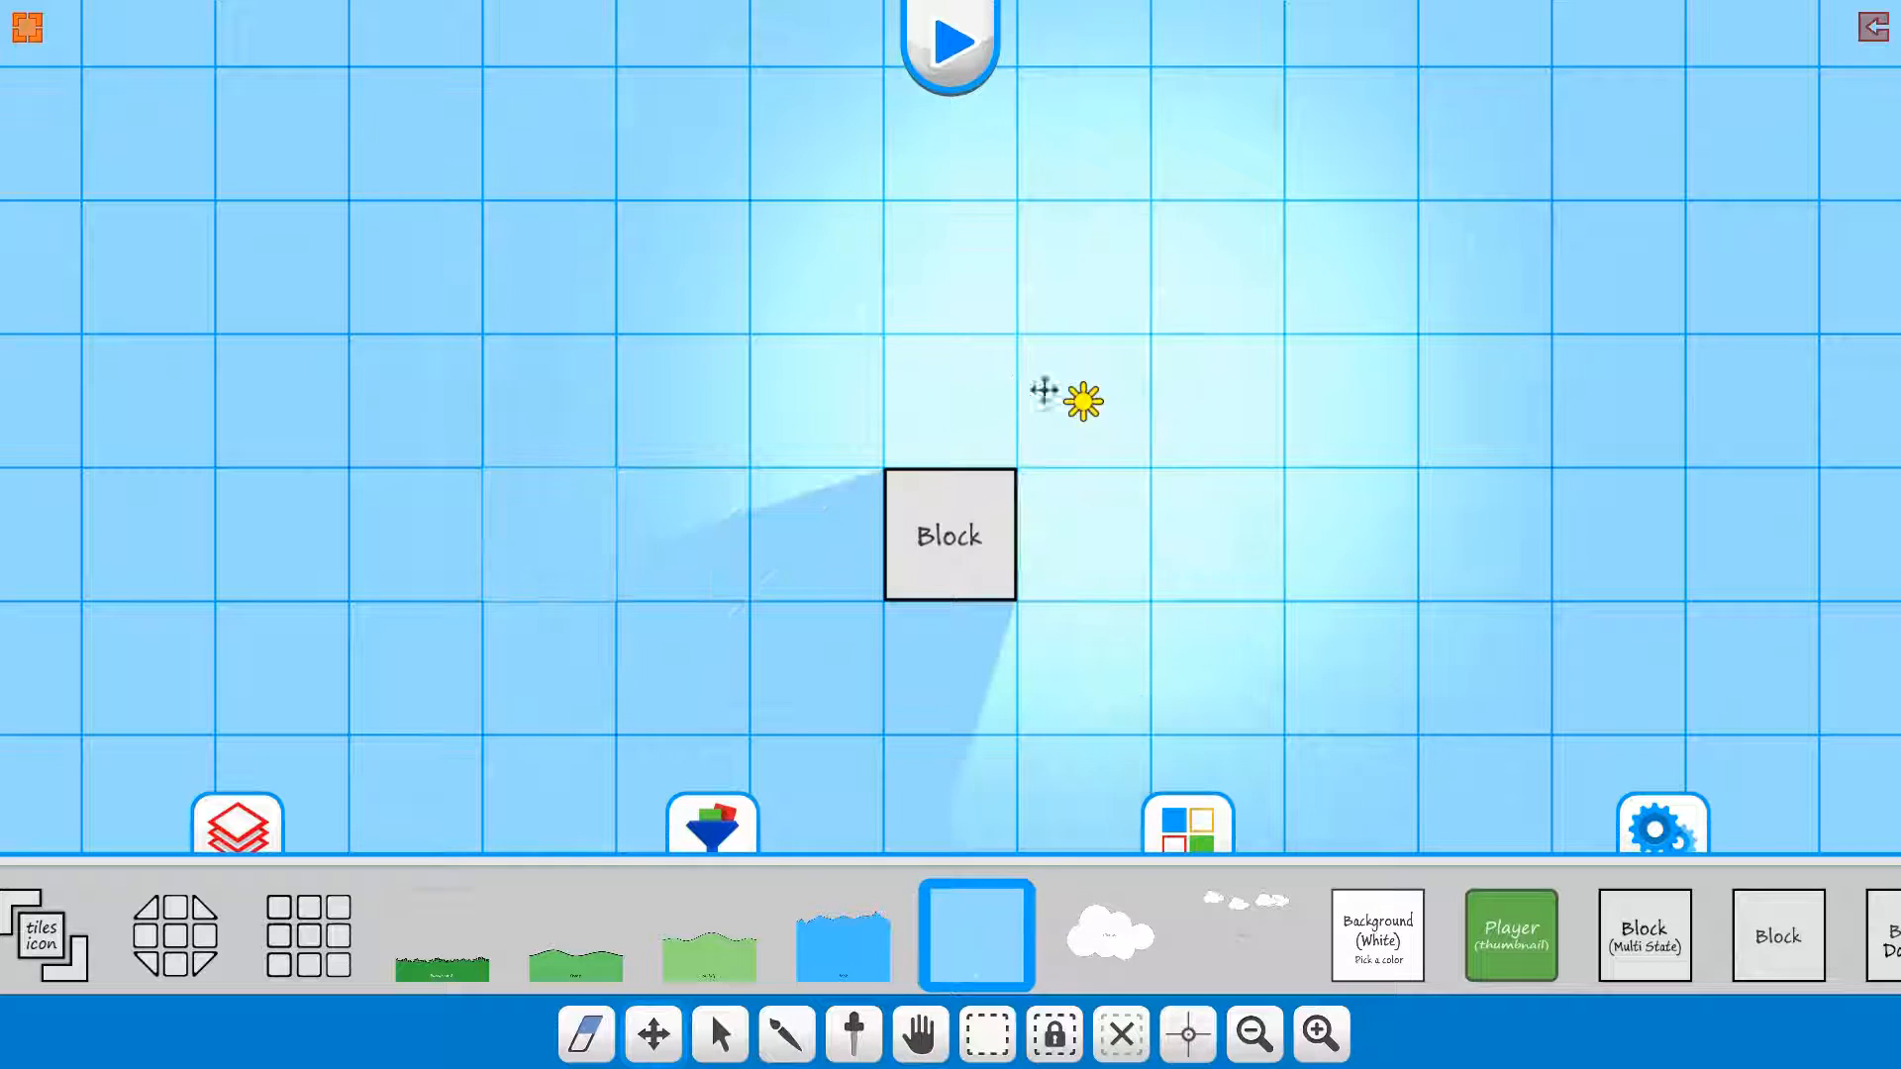
drag(1077, 398, 1216, 134)
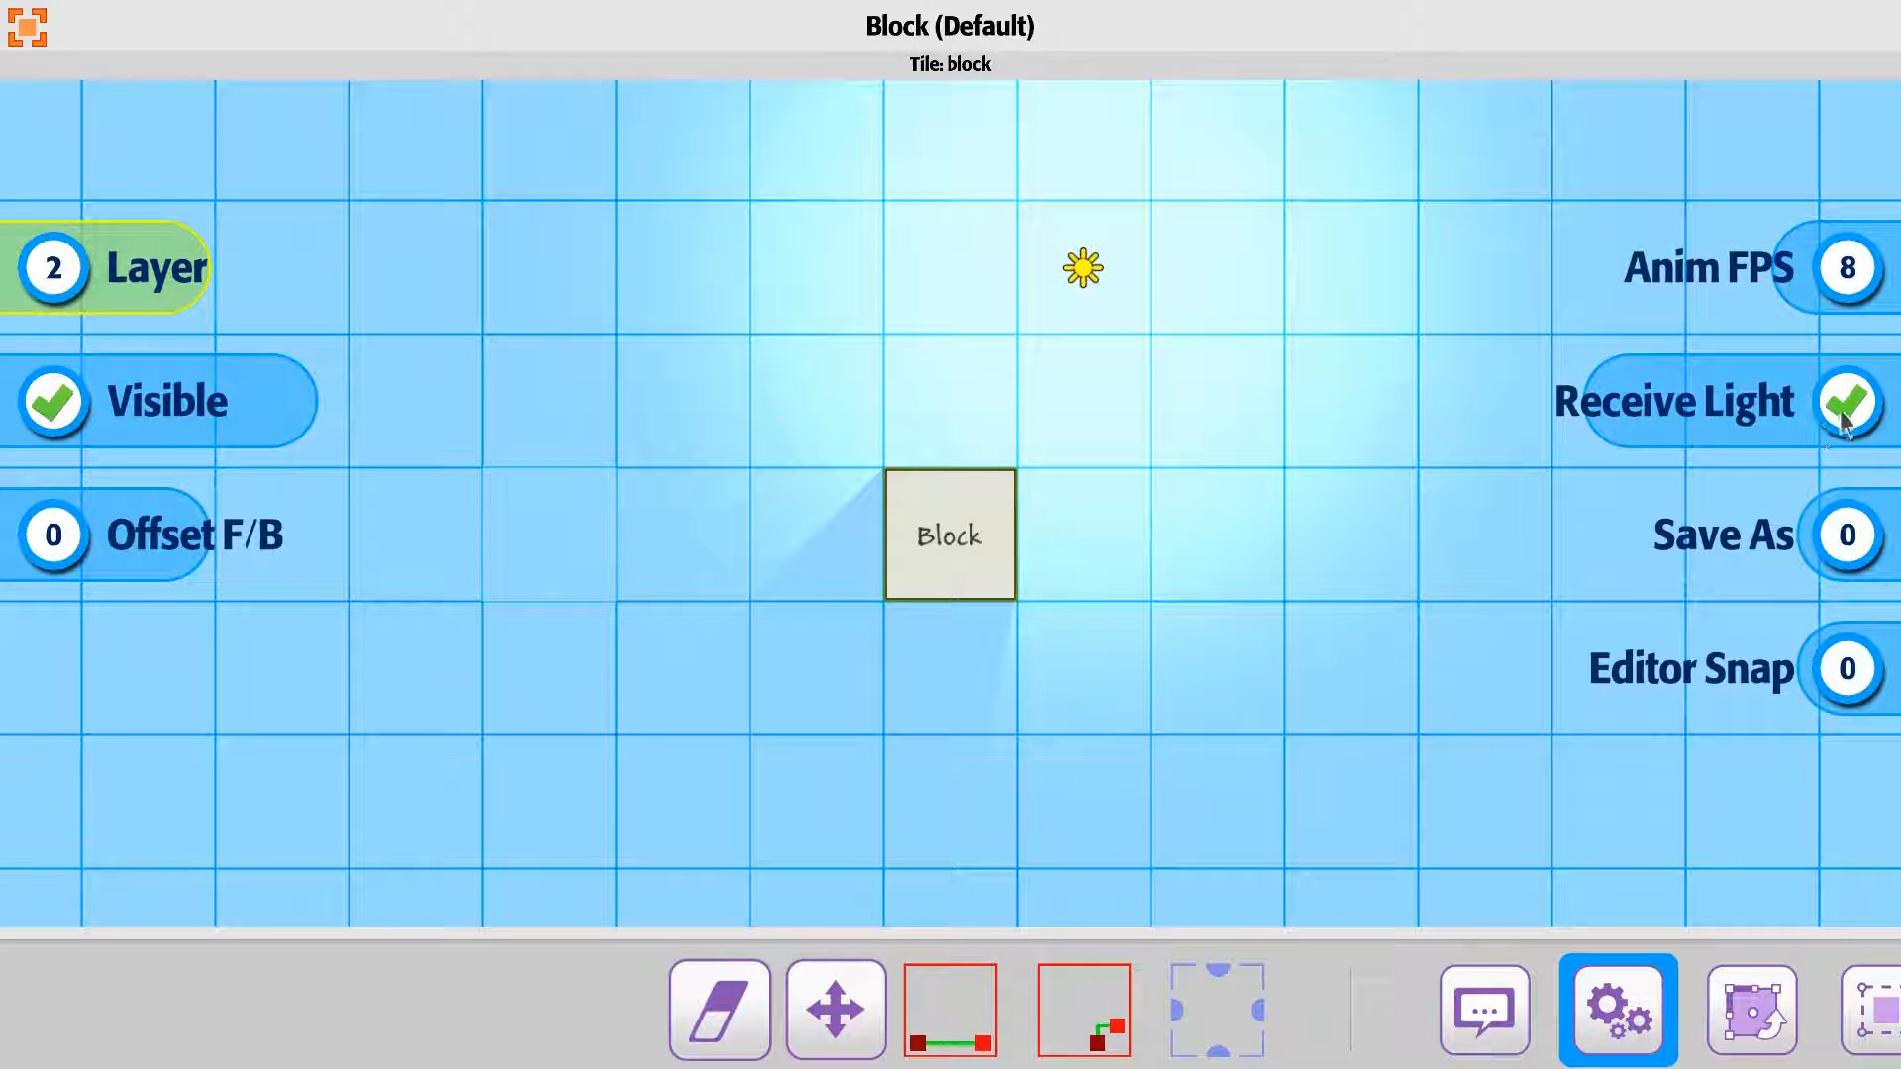
- Switch off Receive Light for the Block and drag the light to just left of it
click(1846, 402)
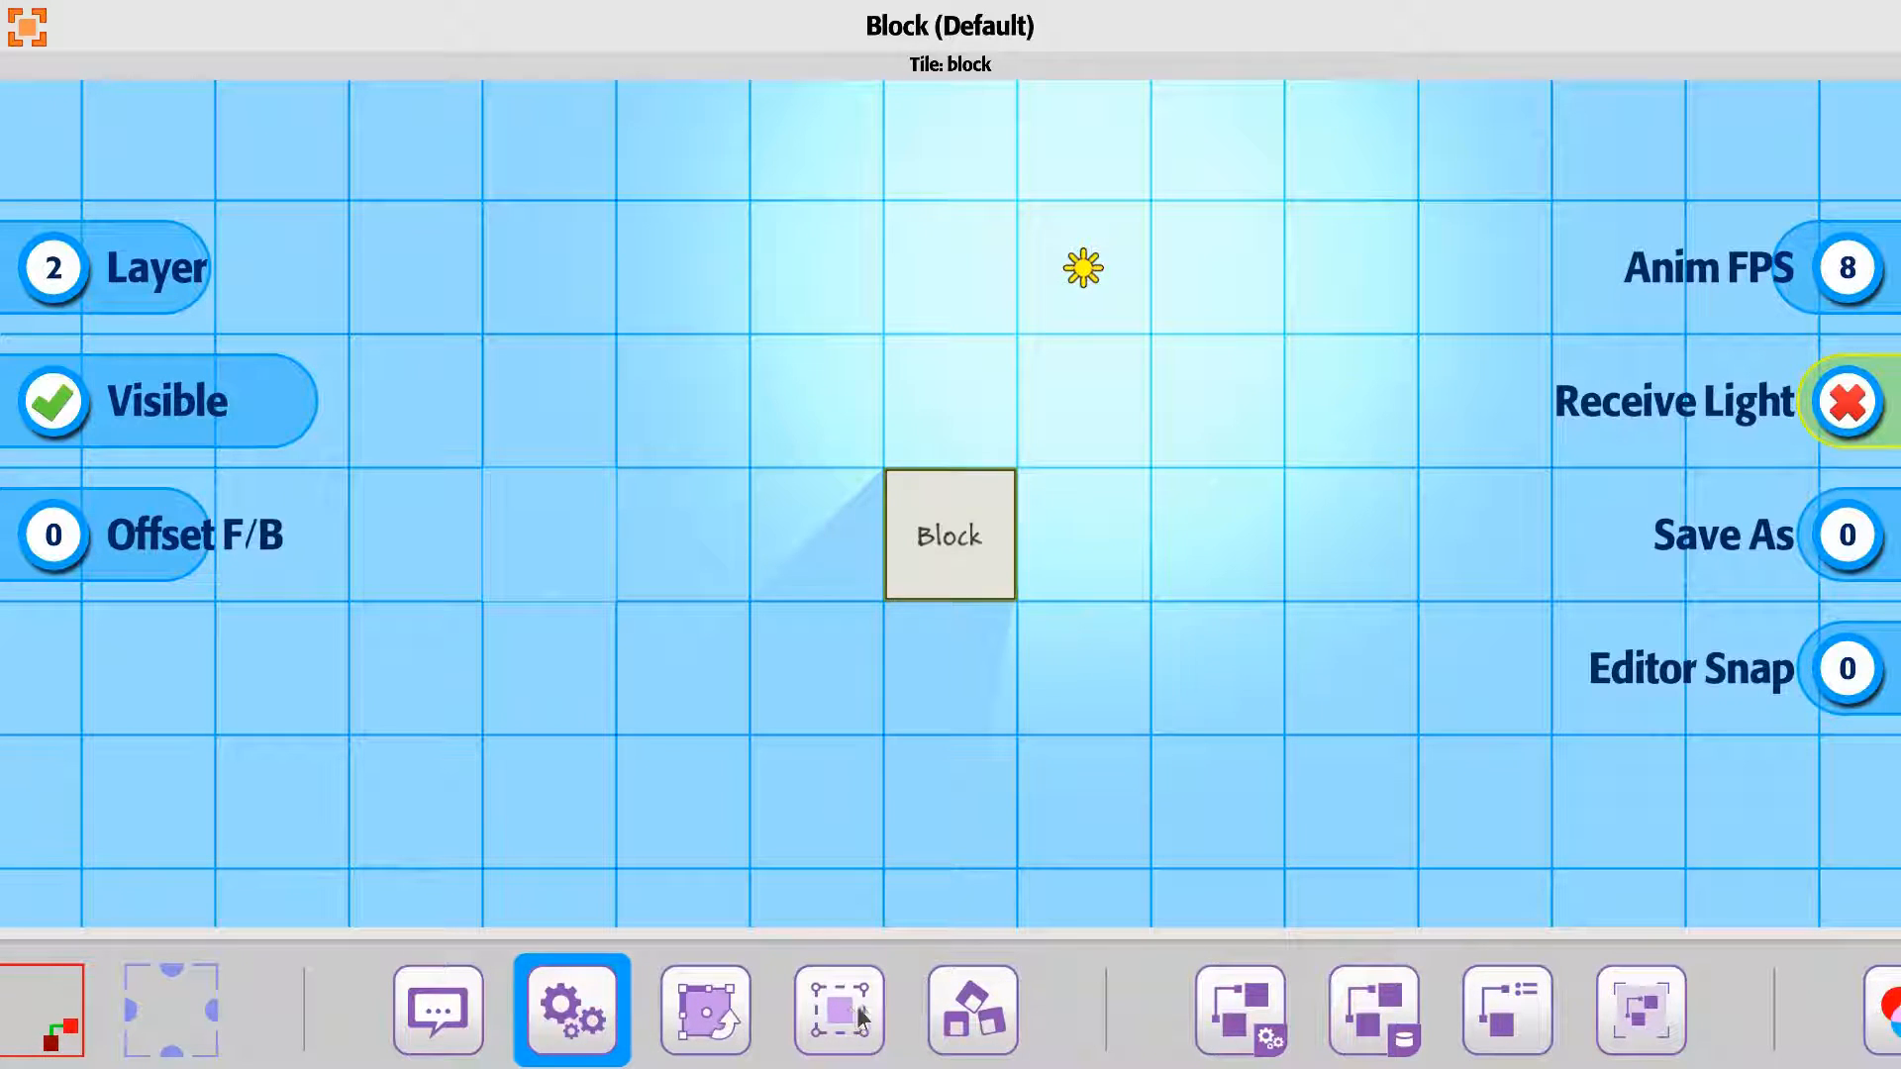
click(838, 1008)
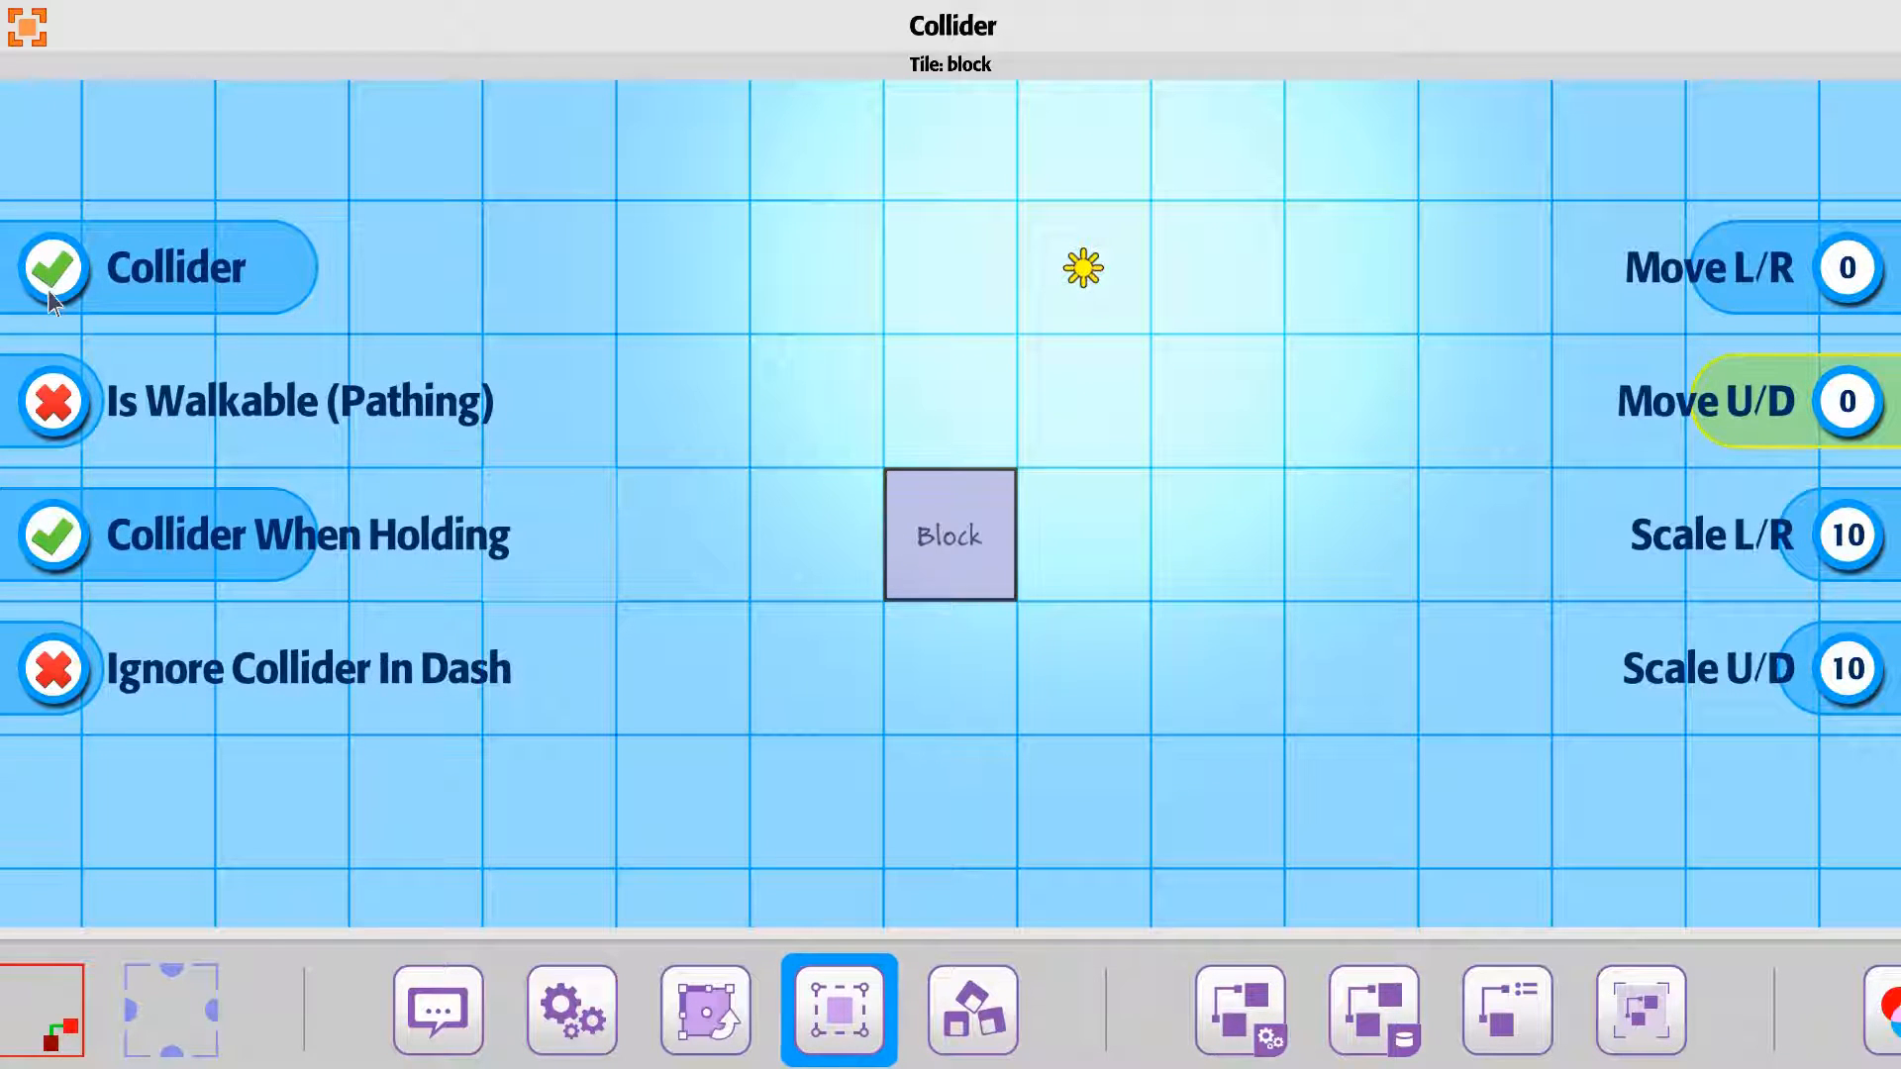
mouse_move(642, 303)
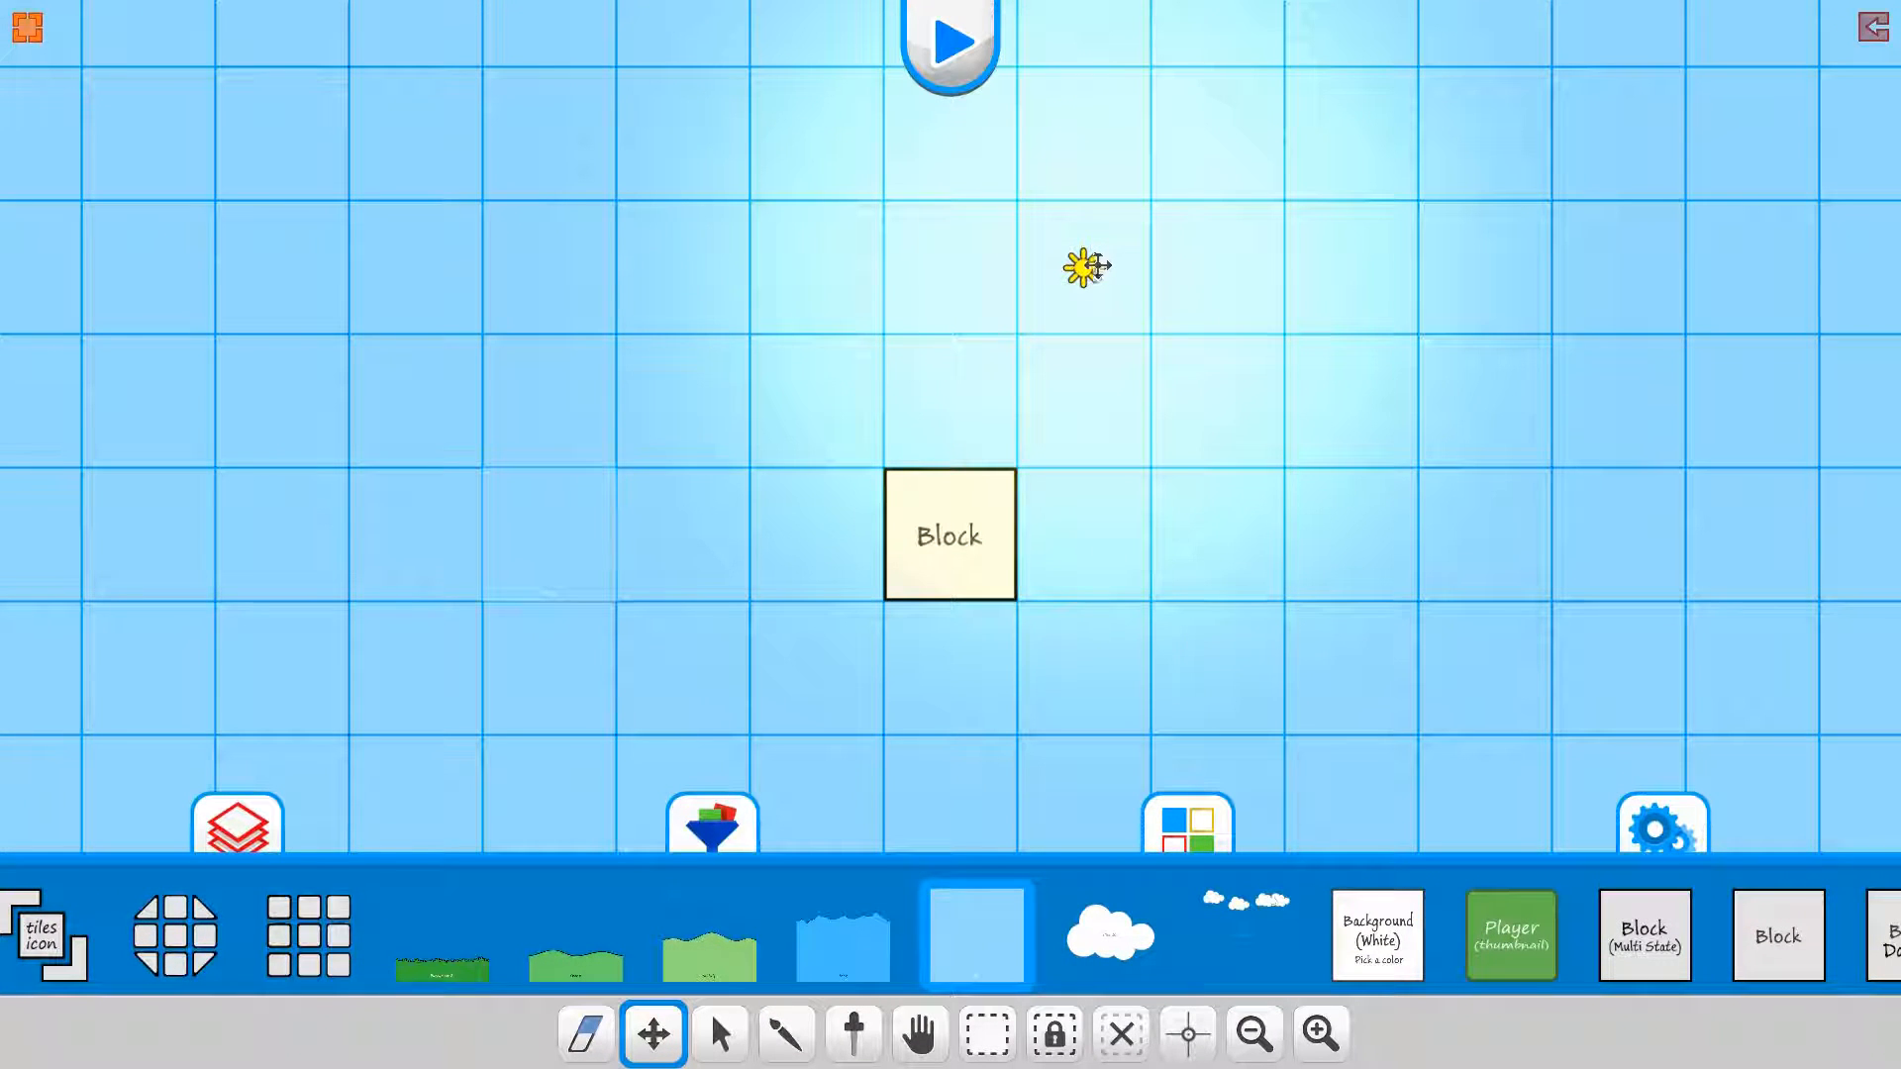
drag(1085, 267, 812, 533)
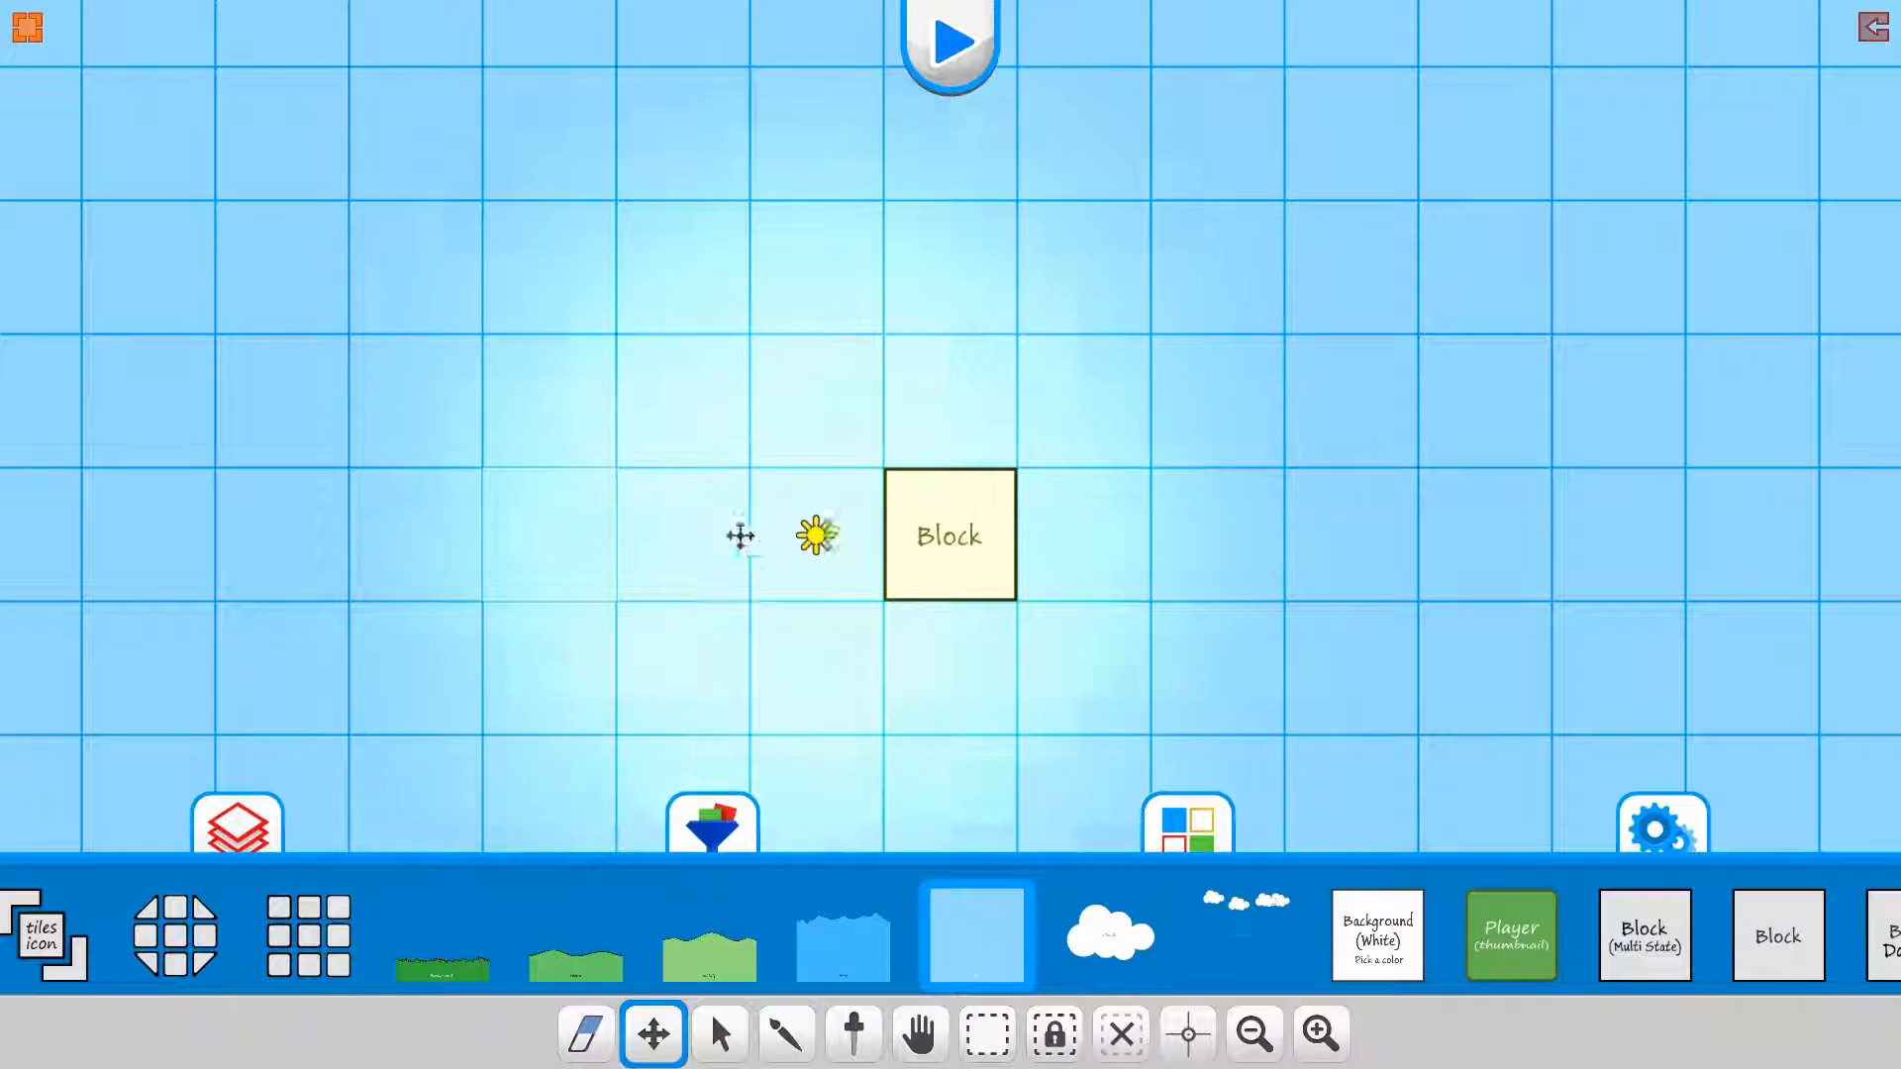